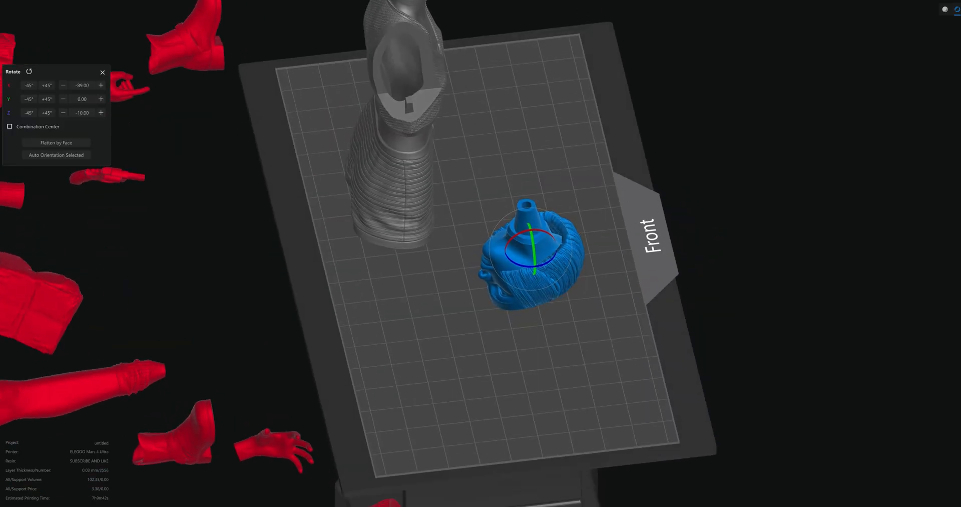
Step: Drag to rotate the blue hollow head piece into its printing orientation
left_click_drag(533, 251, 484, 147)
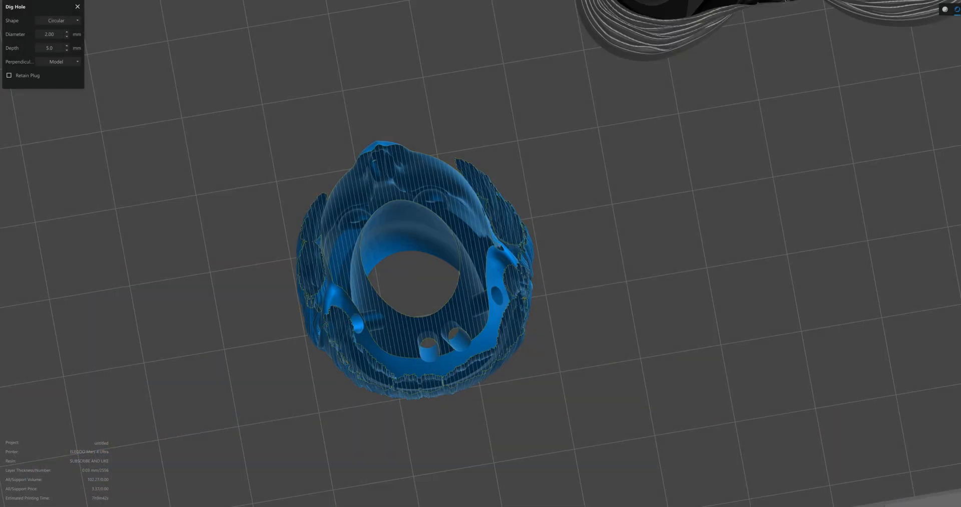
Step: Orbit the view to inspect the new drain holes in the head piece's wall
left_click_drag(417, 264, 508, 301)
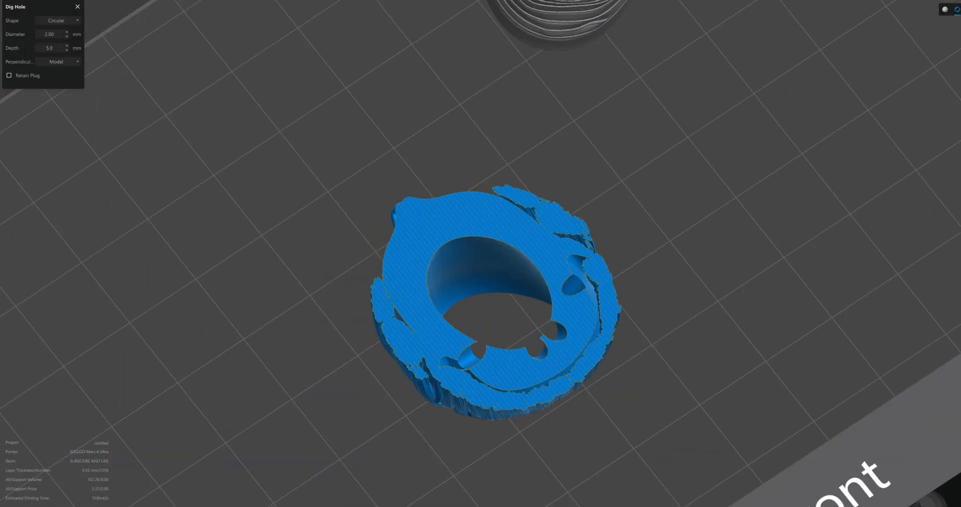